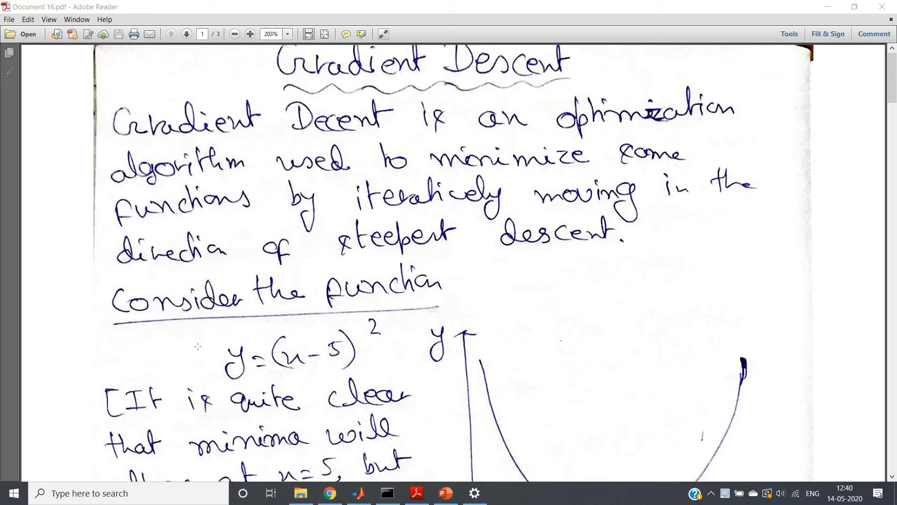
- Scroll page 1 of Document 16.pdf down to the boxed update rule x = x0 − η·gradient
scroll(down, 3)
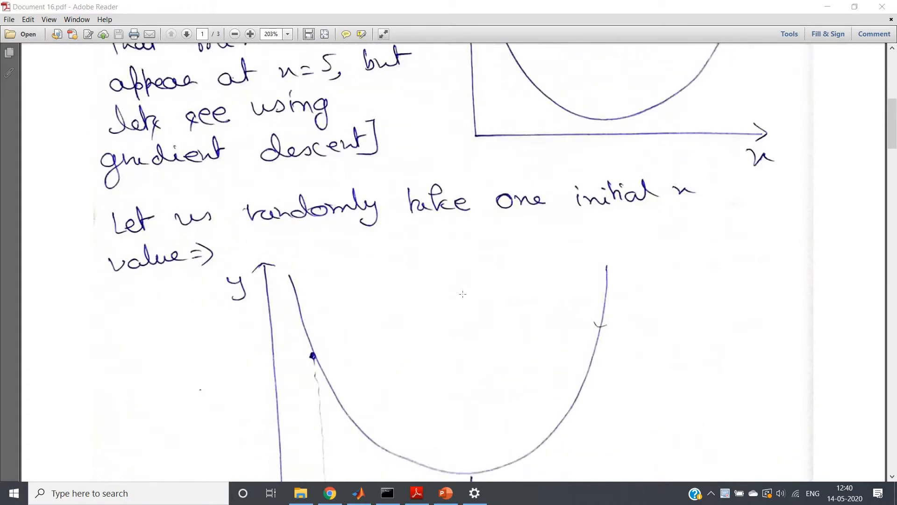
scroll(up, 3)
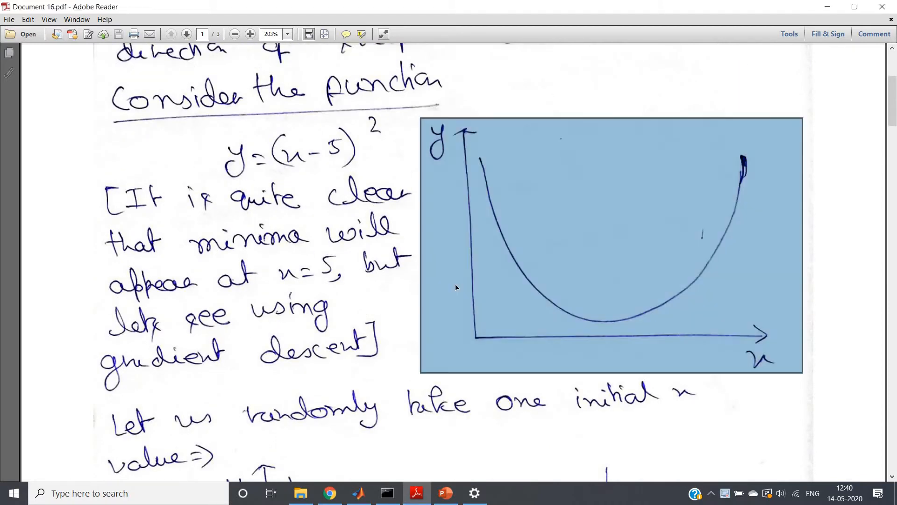
mouse_move(757, 339)
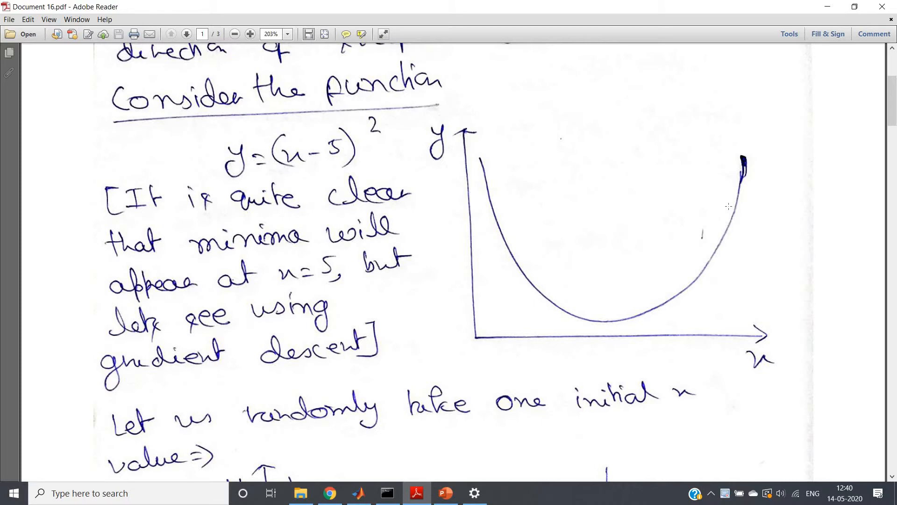
mouse_move(610, 319)
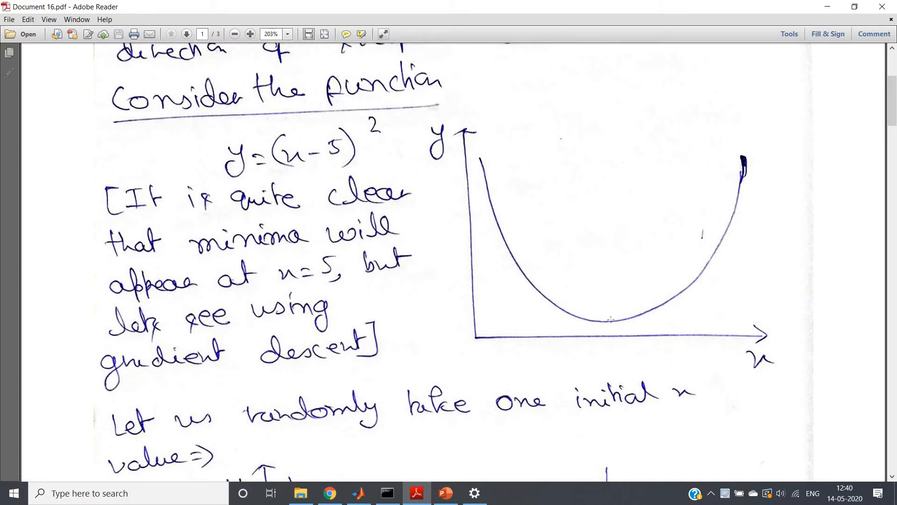
scroll(down, 3)
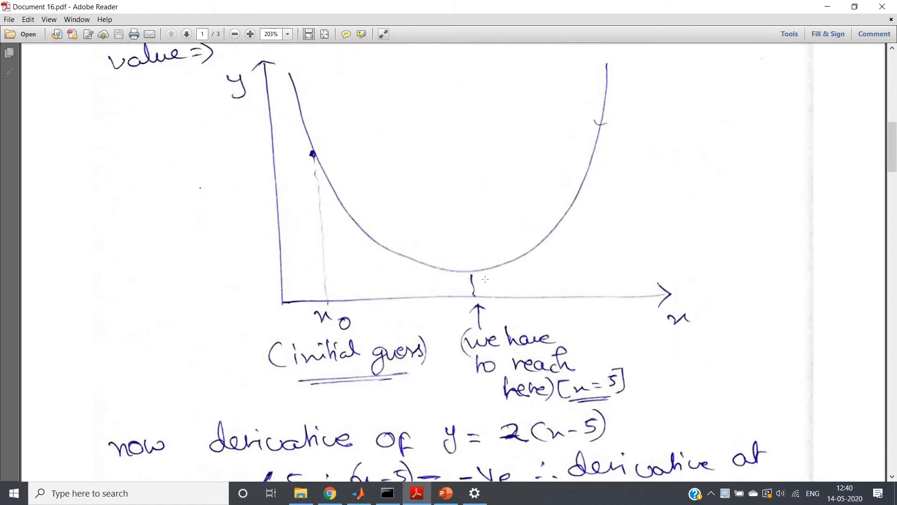
right_click(355, 320)
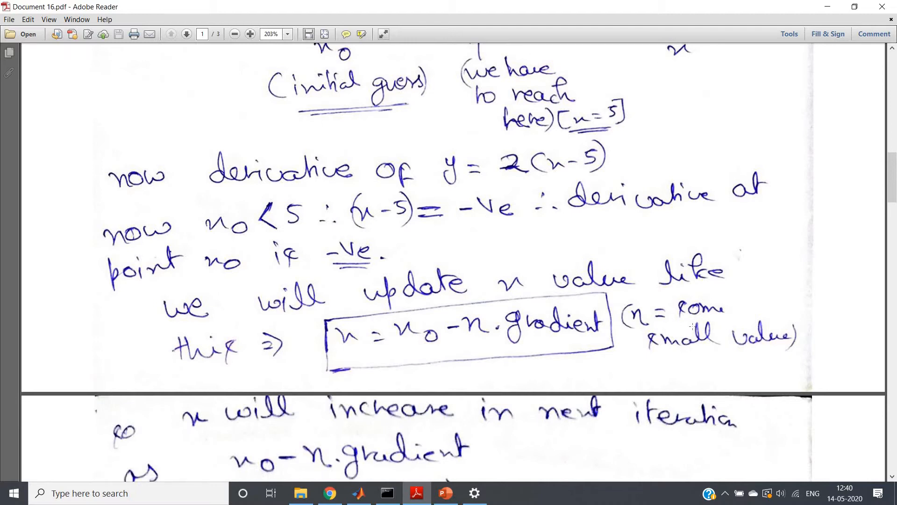
- Advance to page 2 showing the curve sketch with x0 to the right of x = 5
click(186, 34)
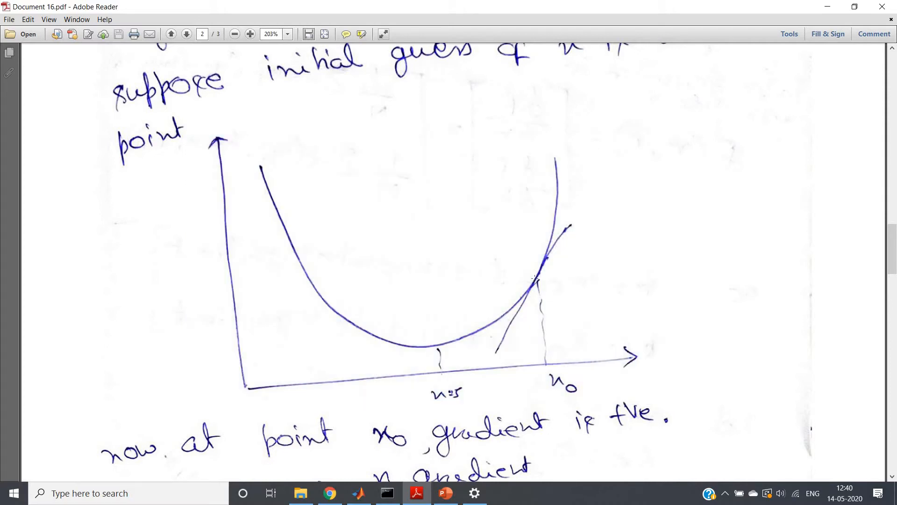
click(536, 282)
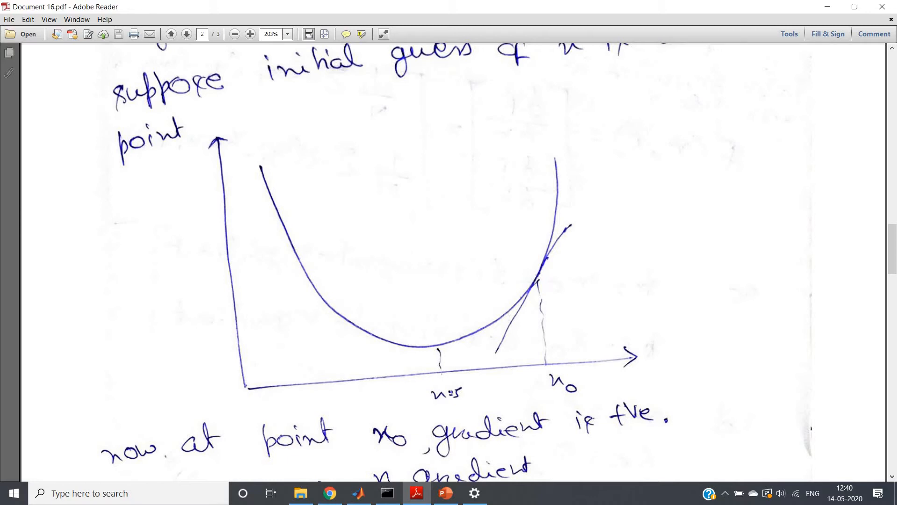
mouse_move(454, 340)
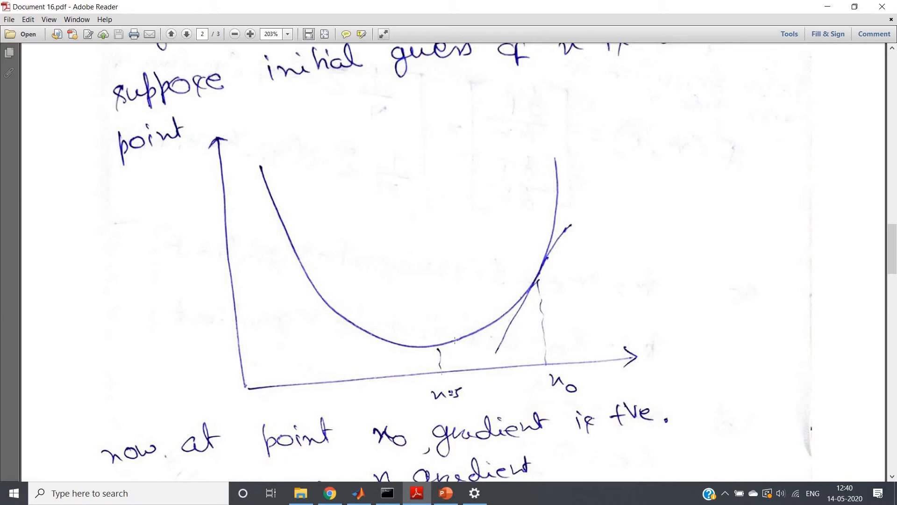
mouse_move(446, 339)
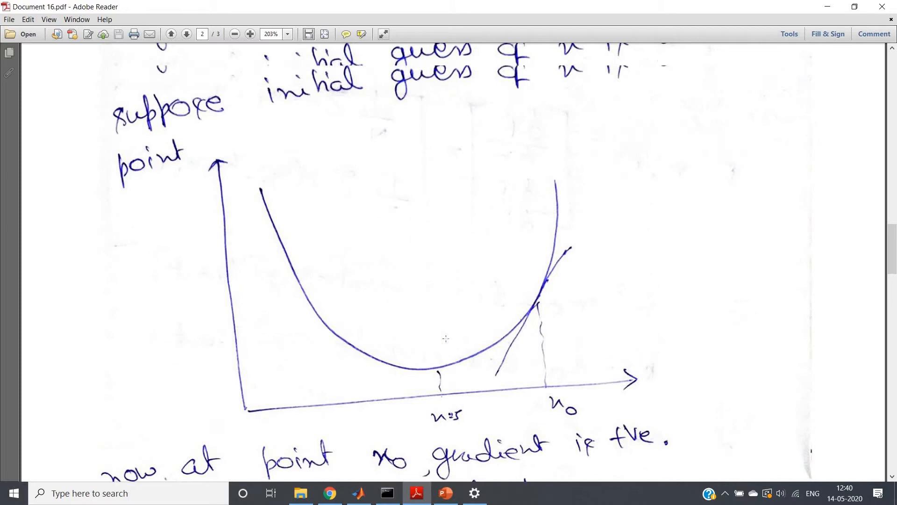
- Revisit page 1 to highlight η in the boxed rule, then return to page 2's curve sketch
click(170, 34)
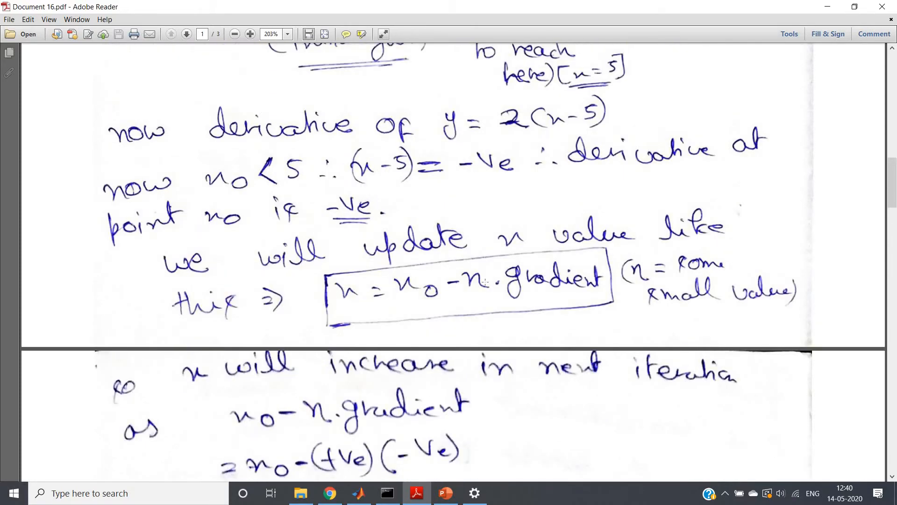
double_click(475, 278)
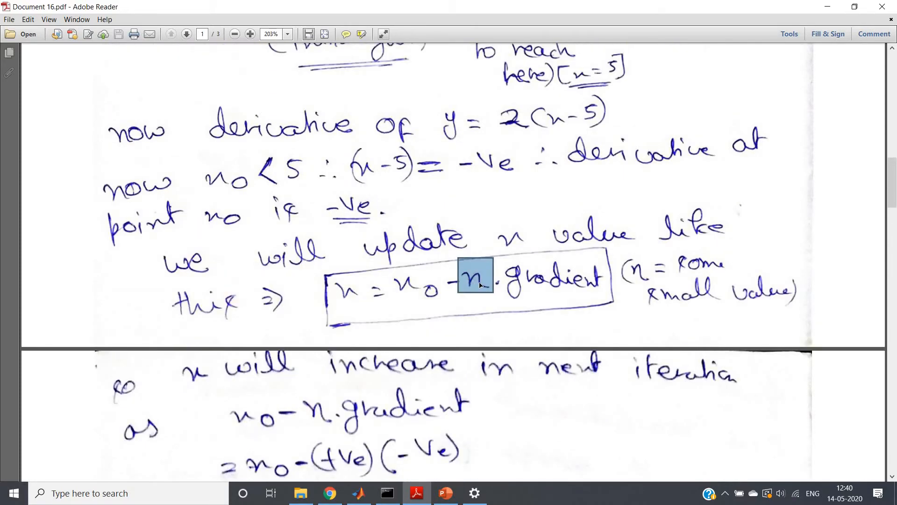
click(186, 34)
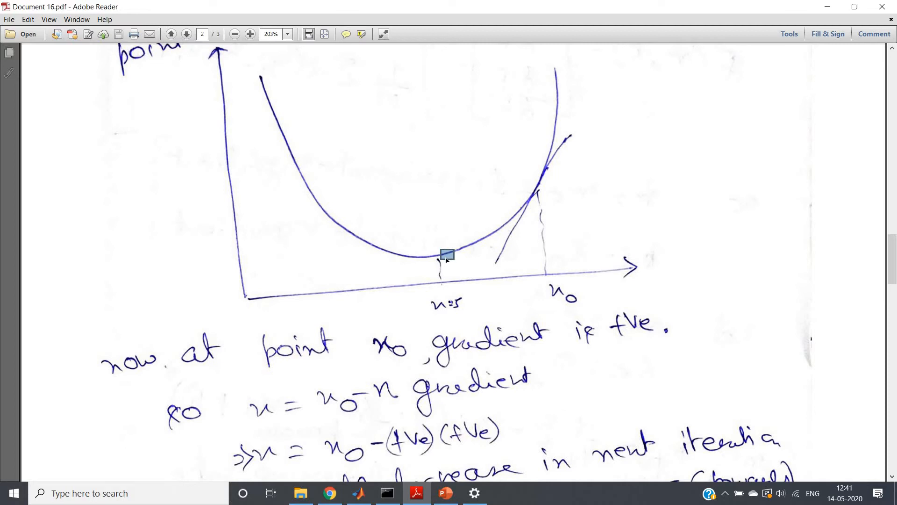
mouse_move(416, 253)
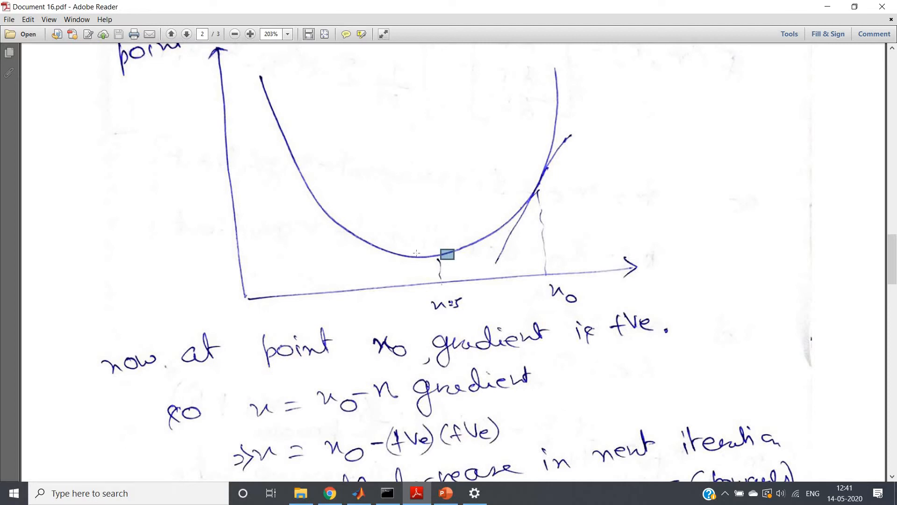
mouse_move(427, 264)
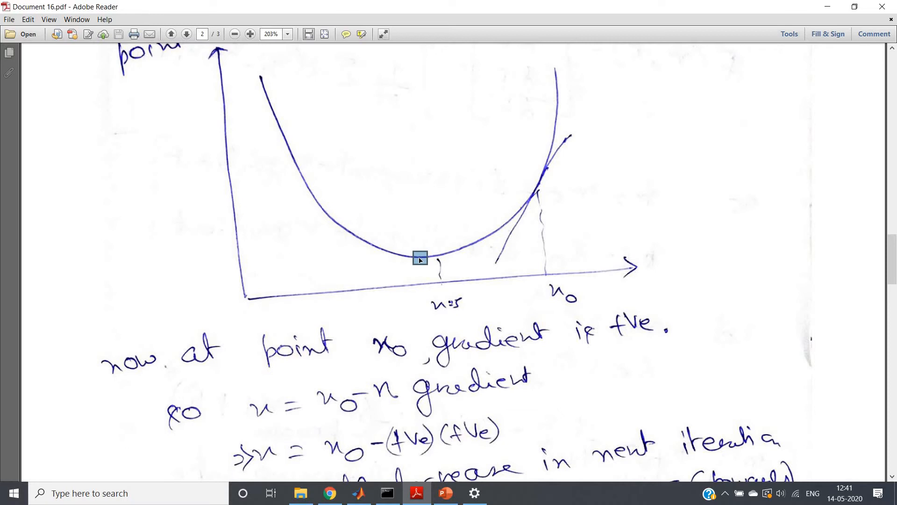
mouse_move(334, 222)
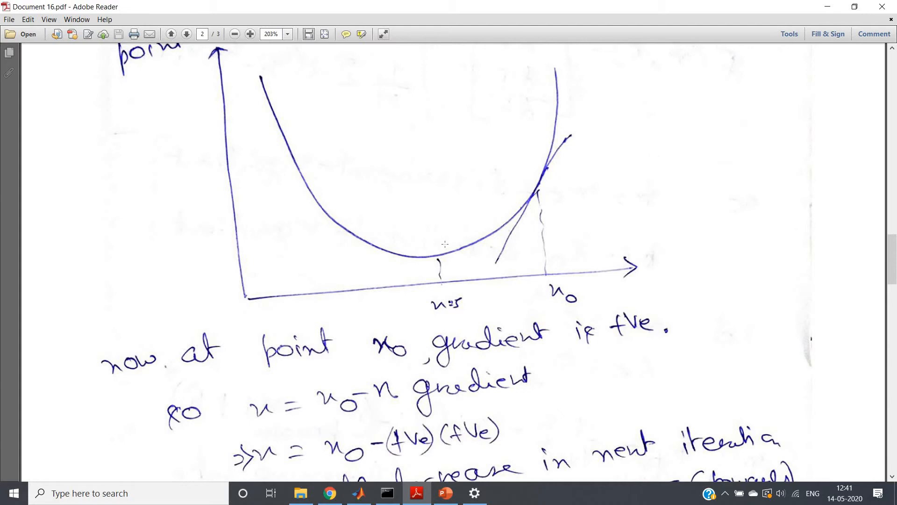
- Go back to page 1 and highlight the learning-rate symbol η in the boxed rule
click(170, 34)
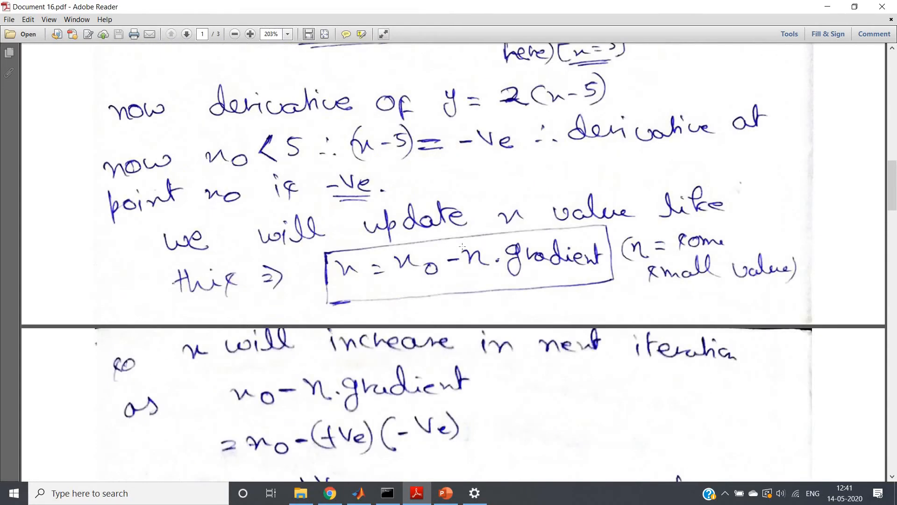
double_click(480, 256)
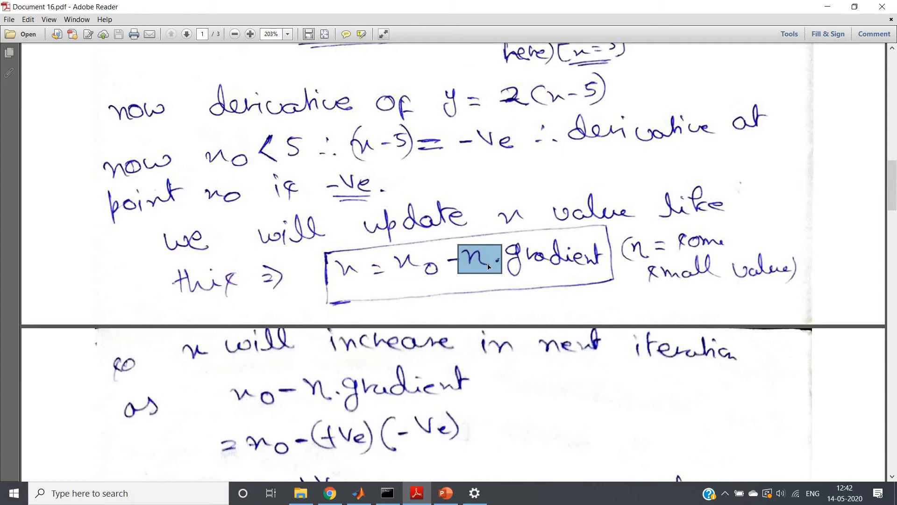
- Switch to the MATLAB script and change the pause(5) call on line 6 to pause(3)
click(358, 492)
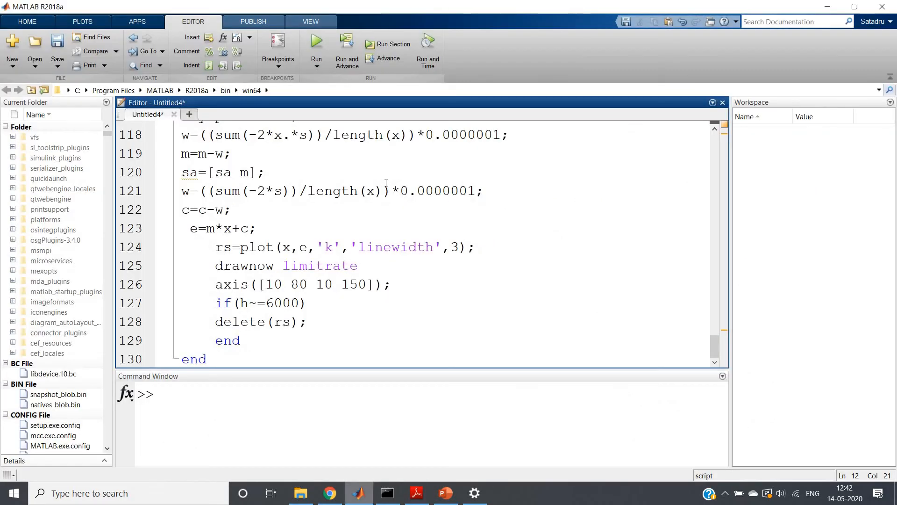
click(383, 191)
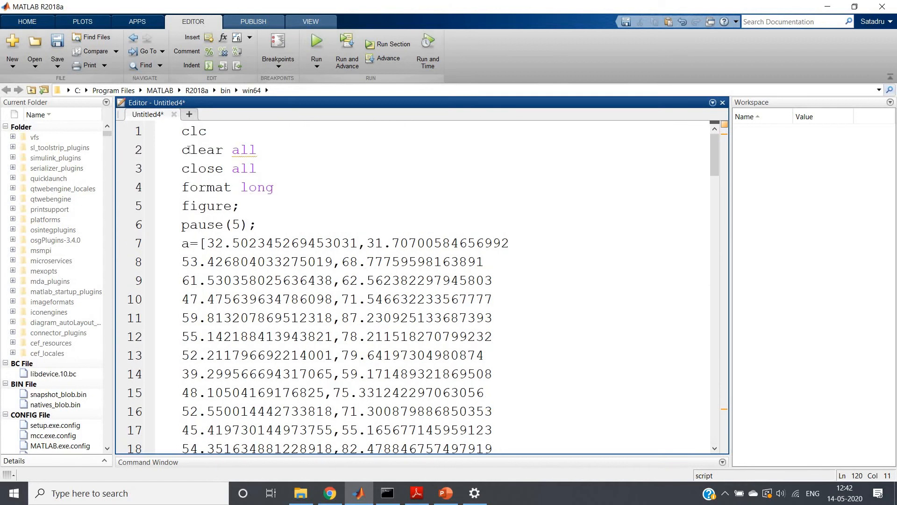
click(274, 187)
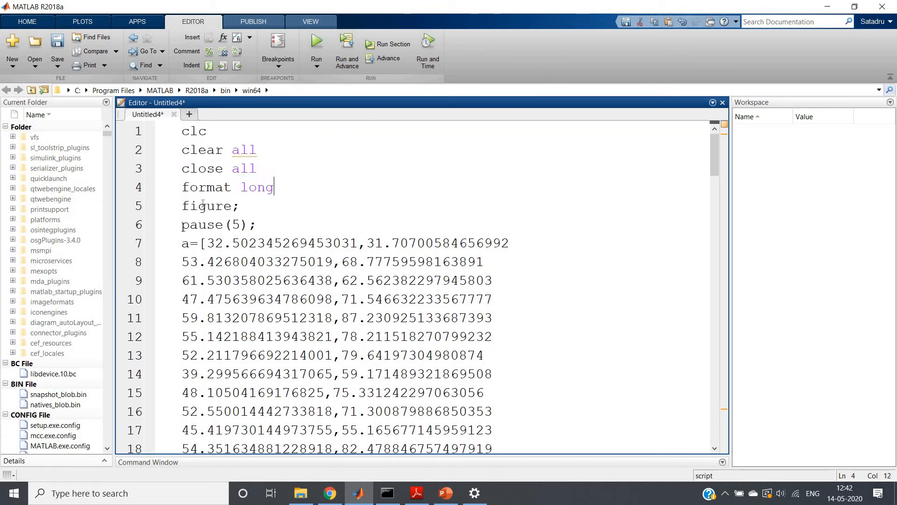
double_click(210, 205)
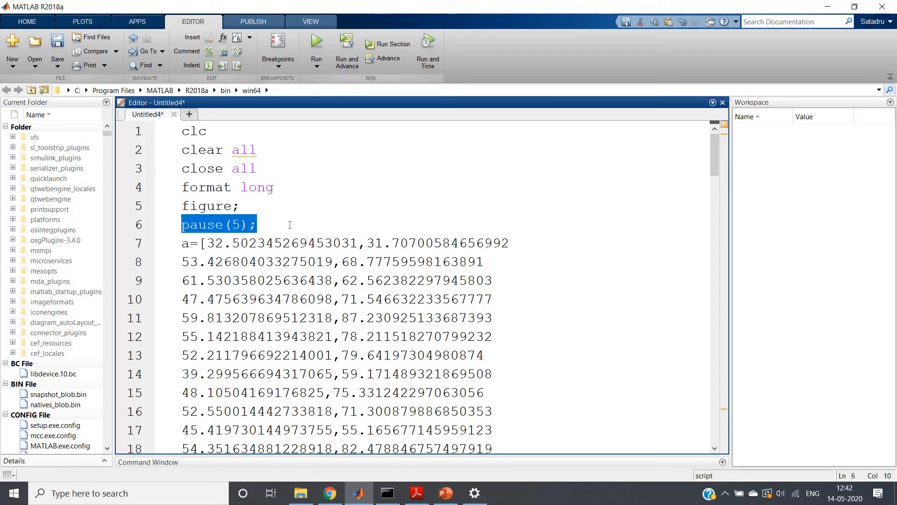
mouse_move(279, 224)
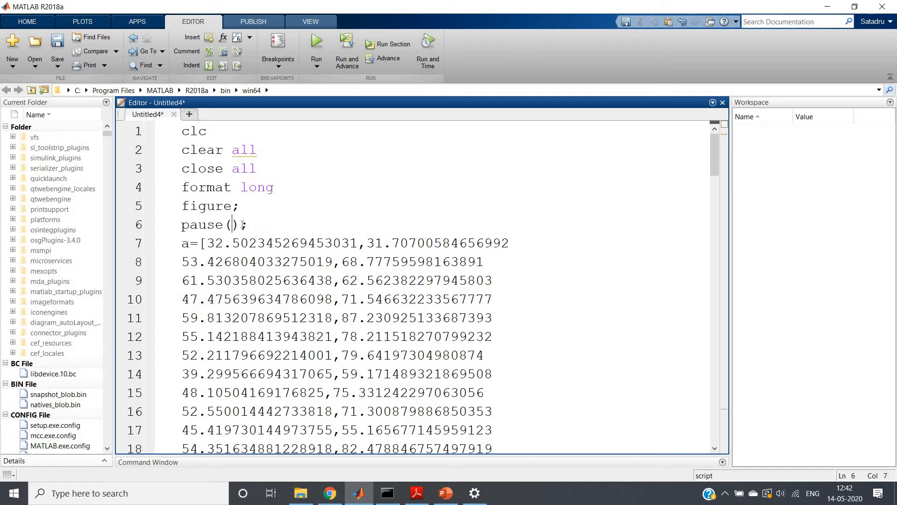
text(3)
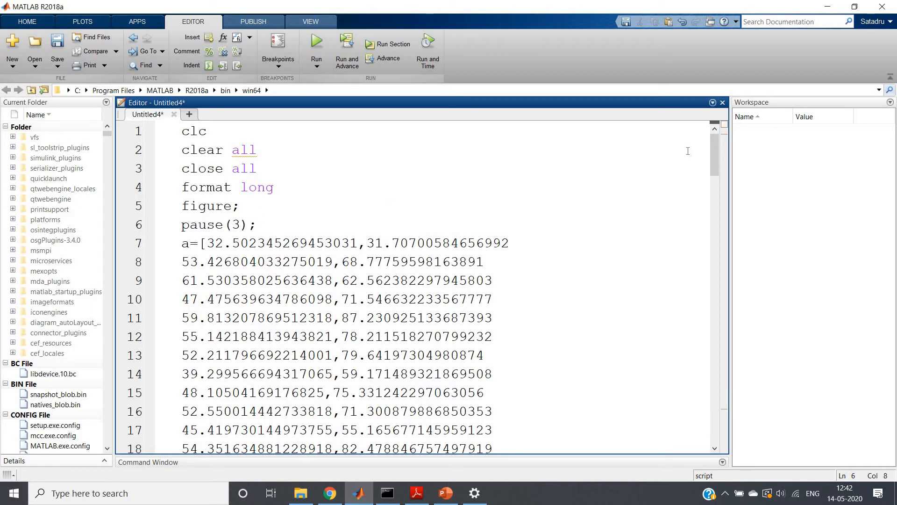
- Scroll down through the script to the end of the gradient descent plotting loop
scroll(down, 3)
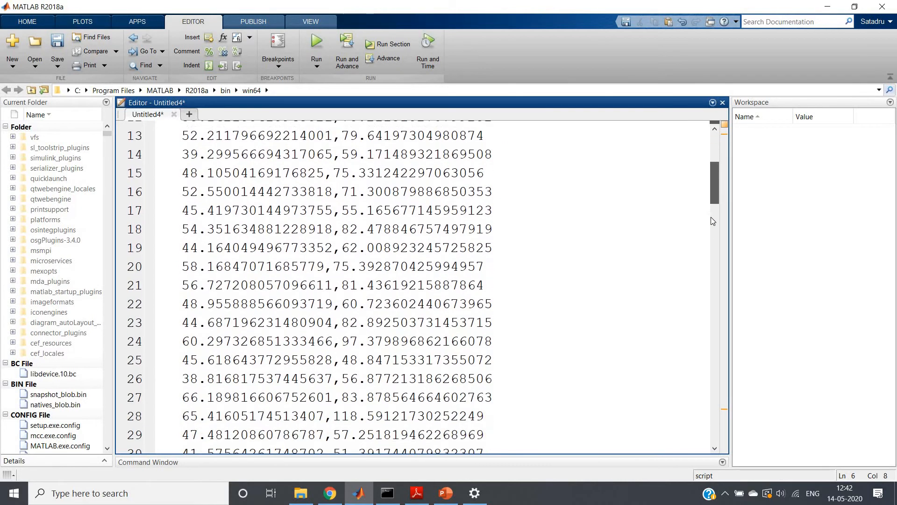
scroll(down, 3)
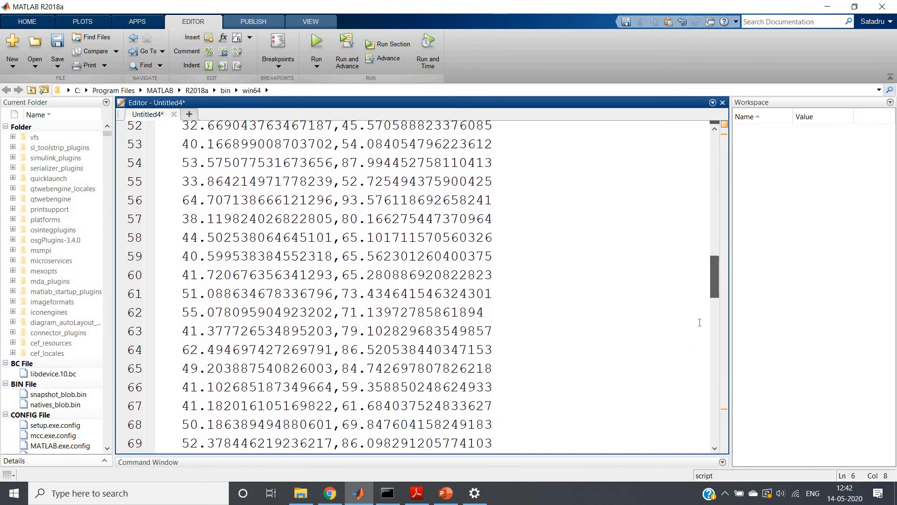
scroll(down, 3)
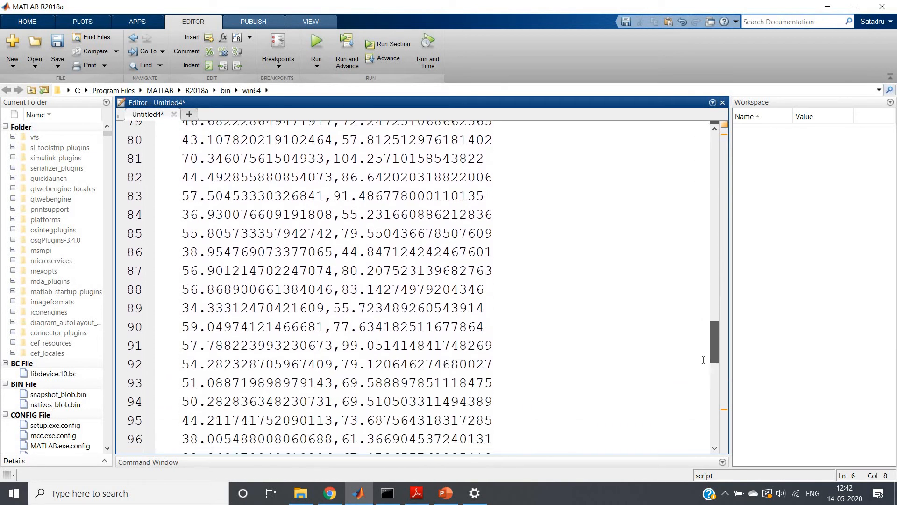
scroll(down, 3)
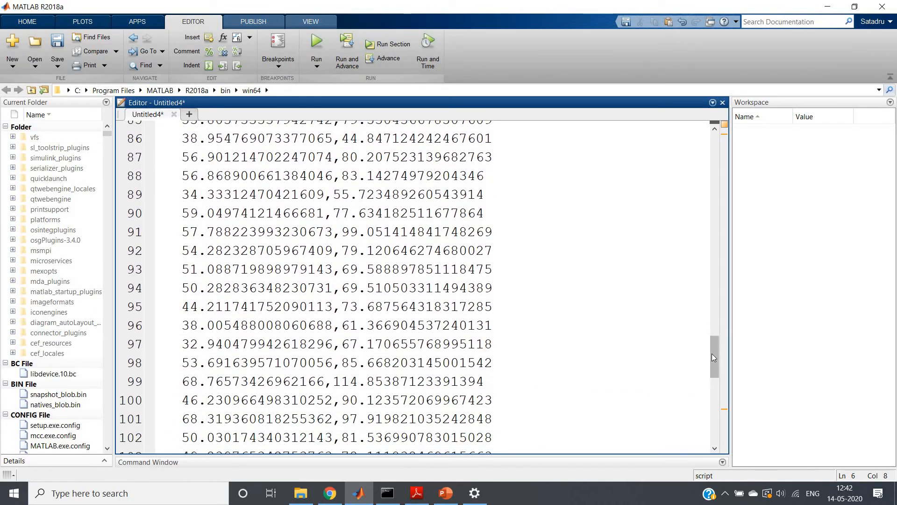
scroll(down, 3)
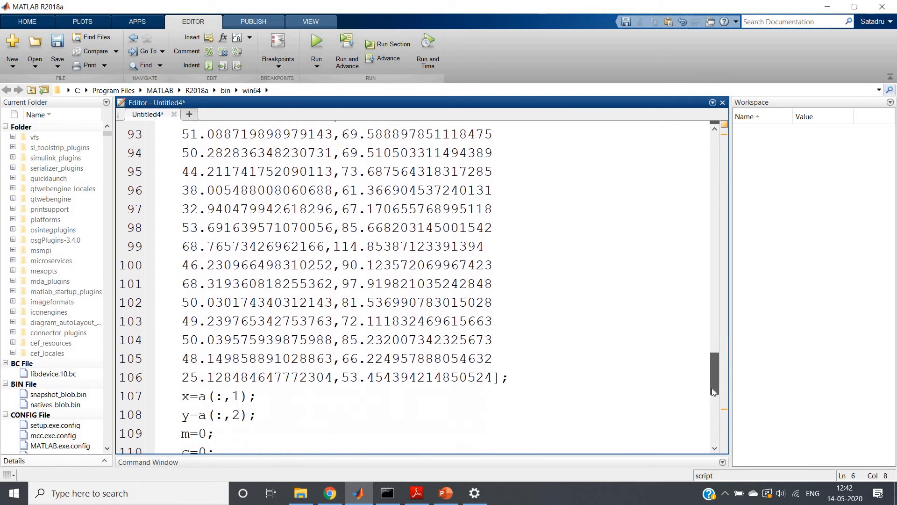
scroll(down, 3)
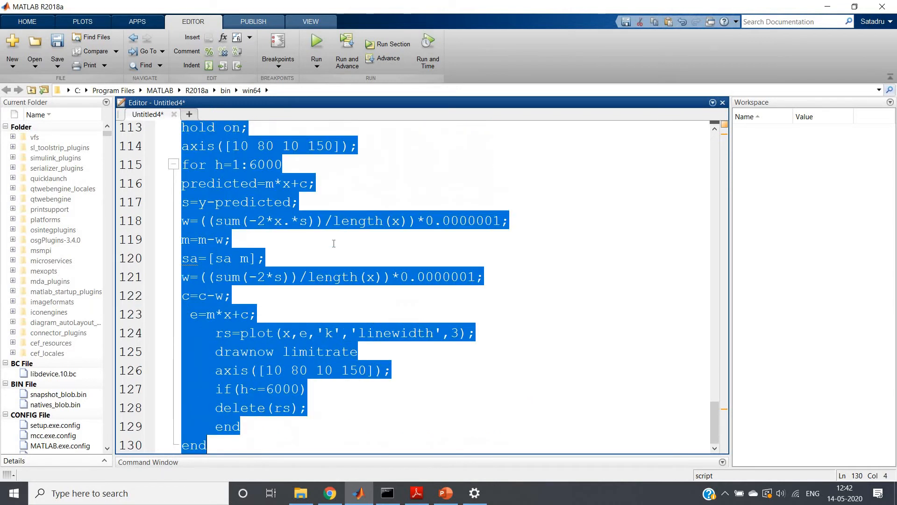
mouse_move(399, 243)
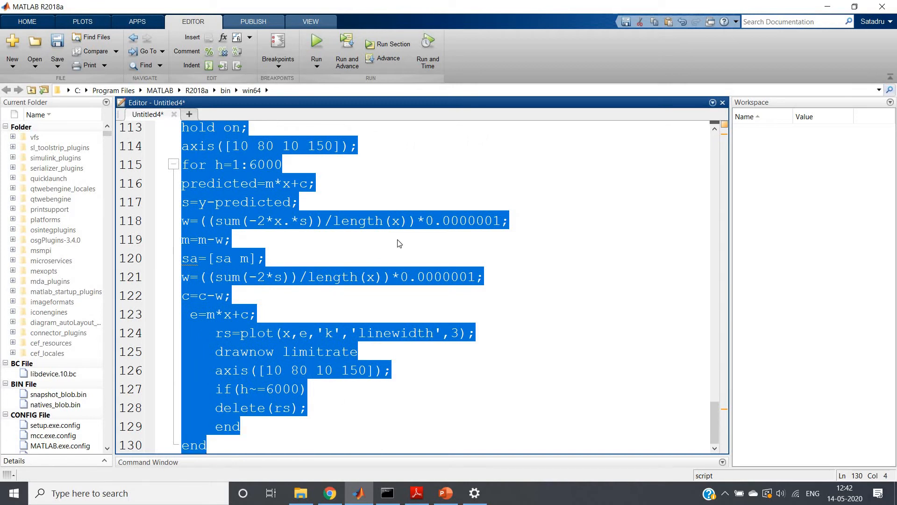
click(399, 243)
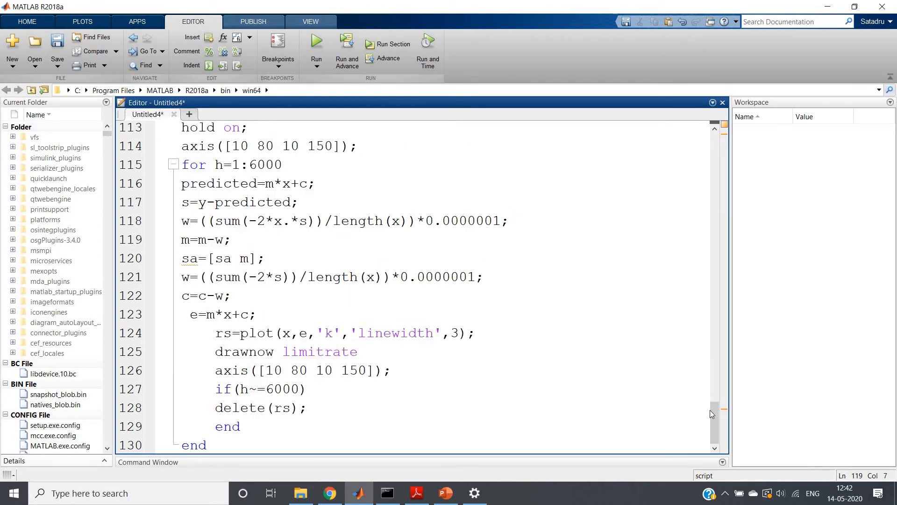
scroll(up, 3)
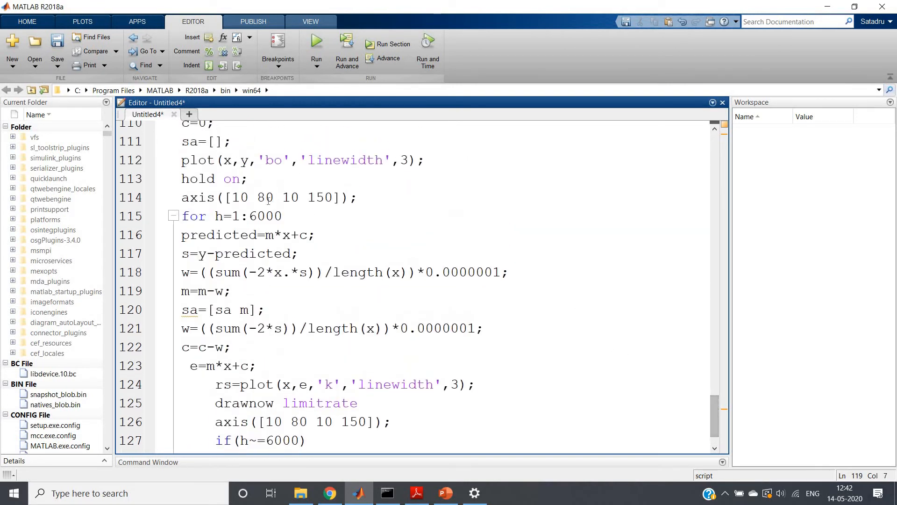
double_click(264, 216)
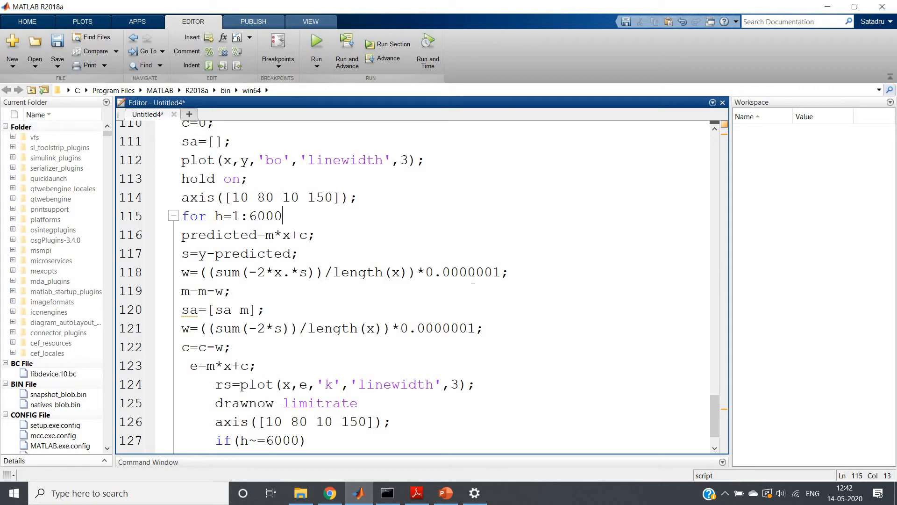
double_click(454, 272)
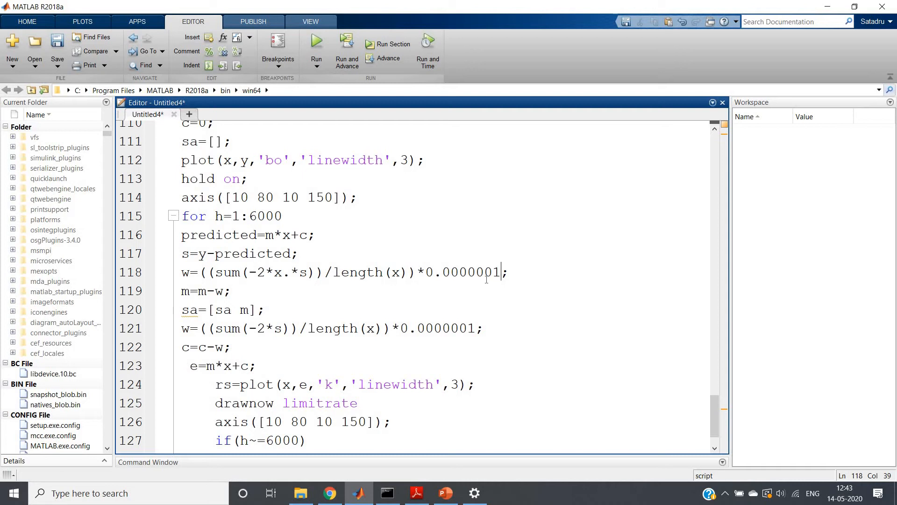
scroll(down, 3)
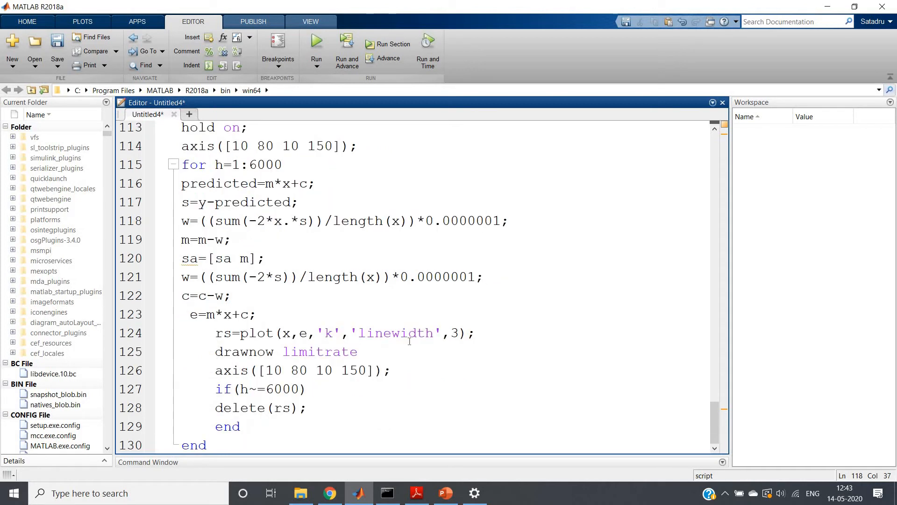
- Inspect the drawnow limitrate line, then evaluate the selected script so Figure 1 opens
triple_click(343, 333)
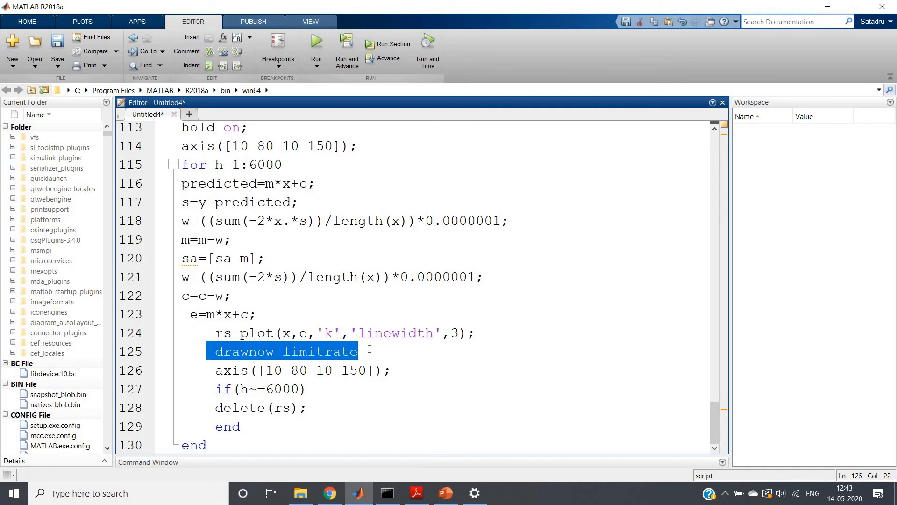
click(235, 351)
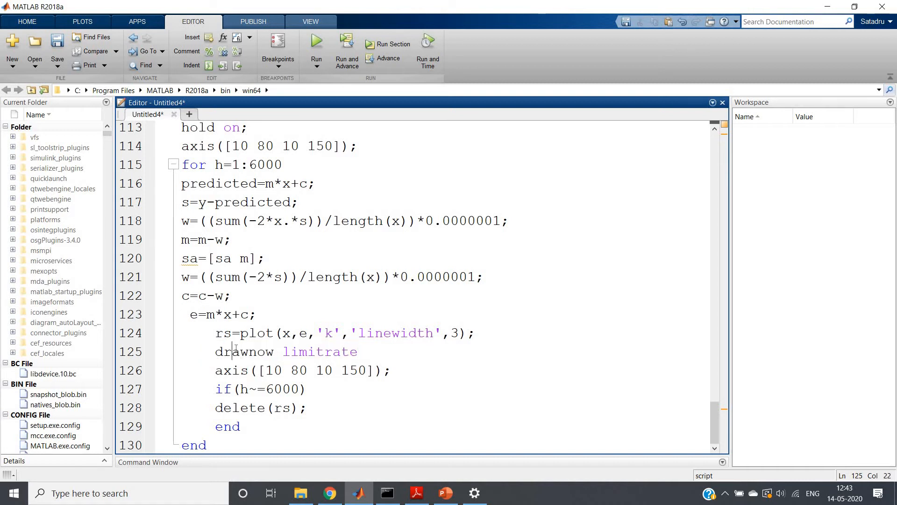
double_click(243, 351)
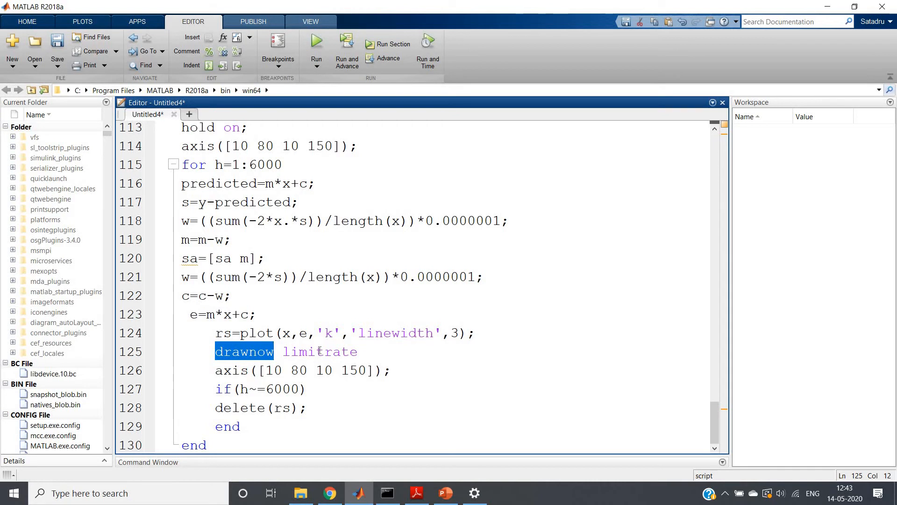
double_click(320, 352)
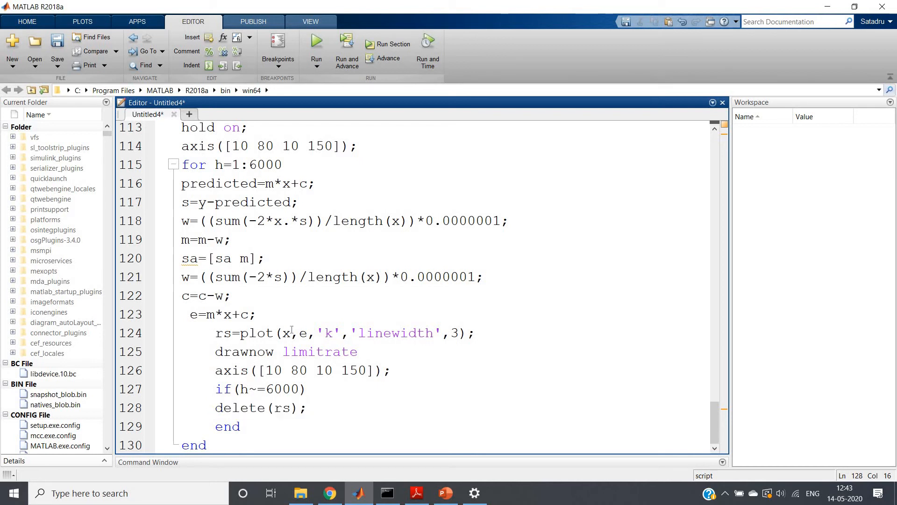
click(483, 333)
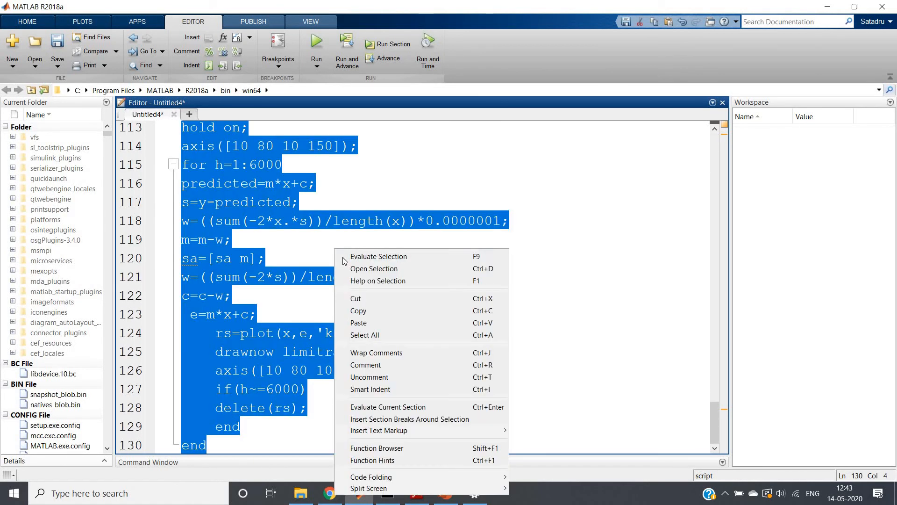
click(378, 256)
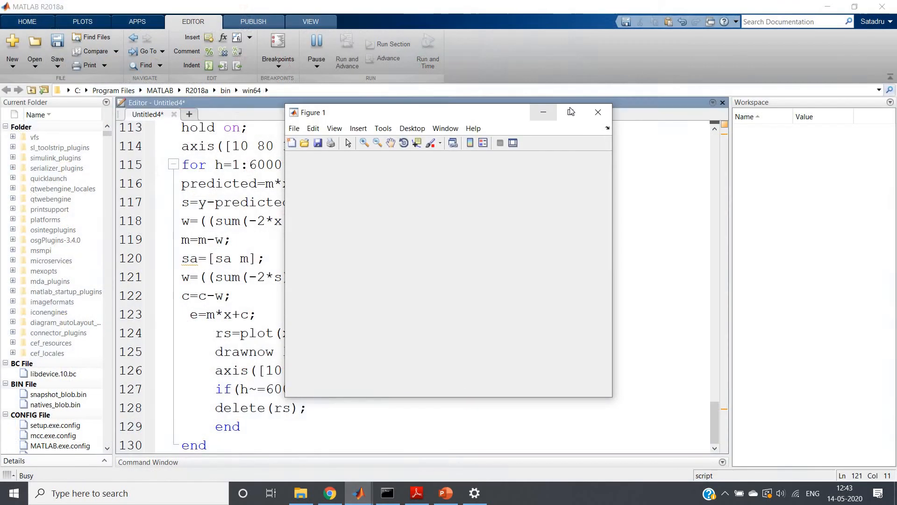
- Maximize Figure 1 to view the black fitted regression line over the blue scatter points
click(570, 112)
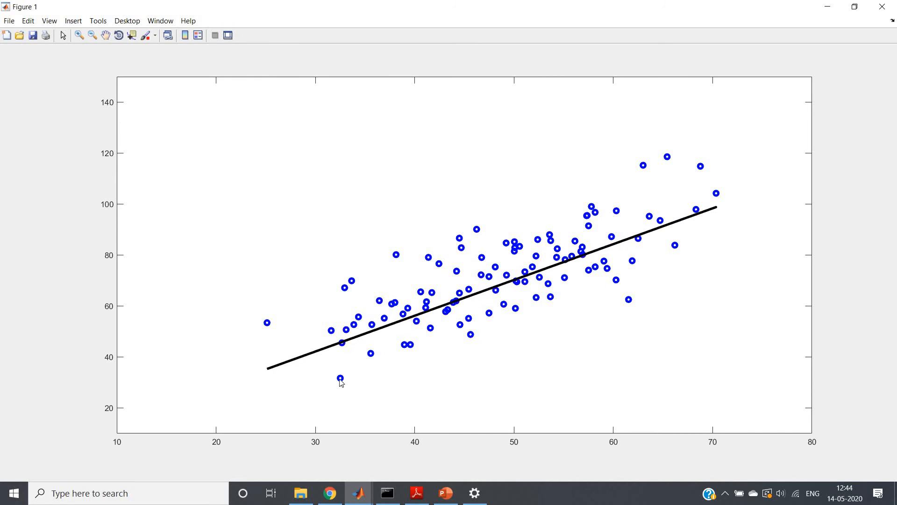
mouse_move(667, 245)
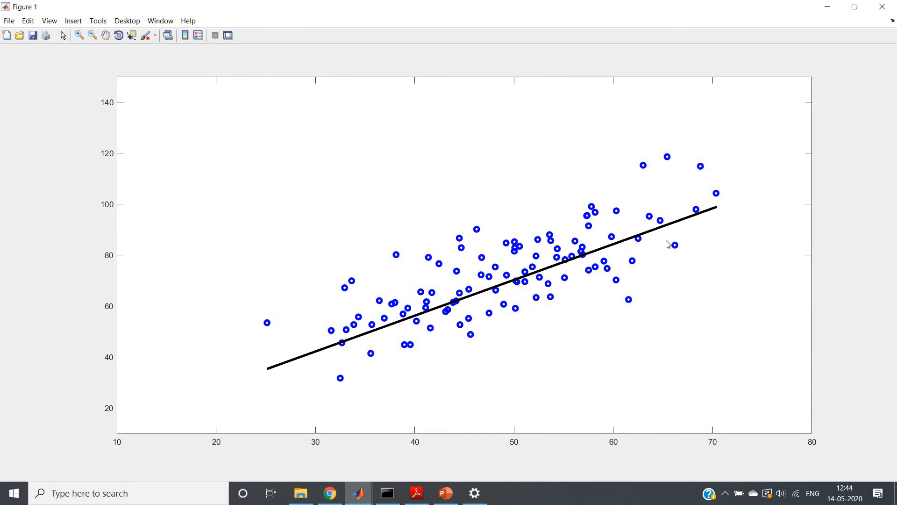
mouse_move(370, 336)
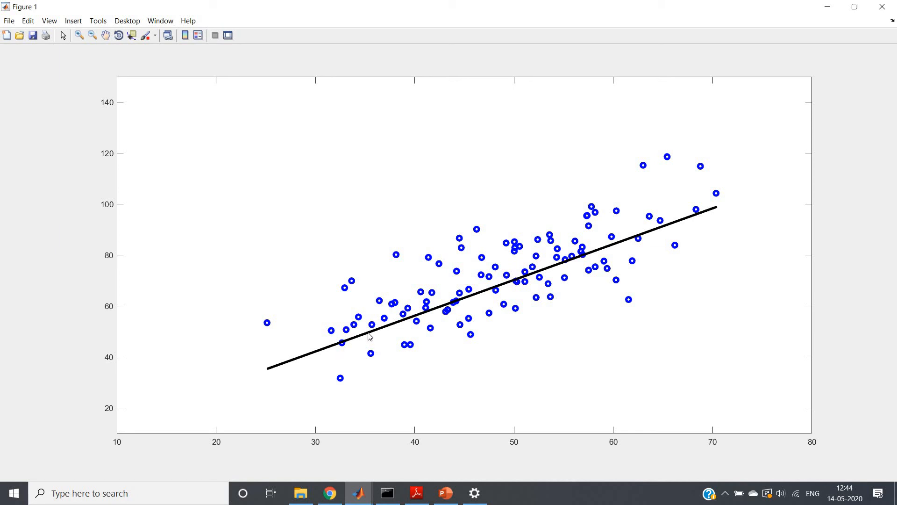
mouse_move(536, 203)
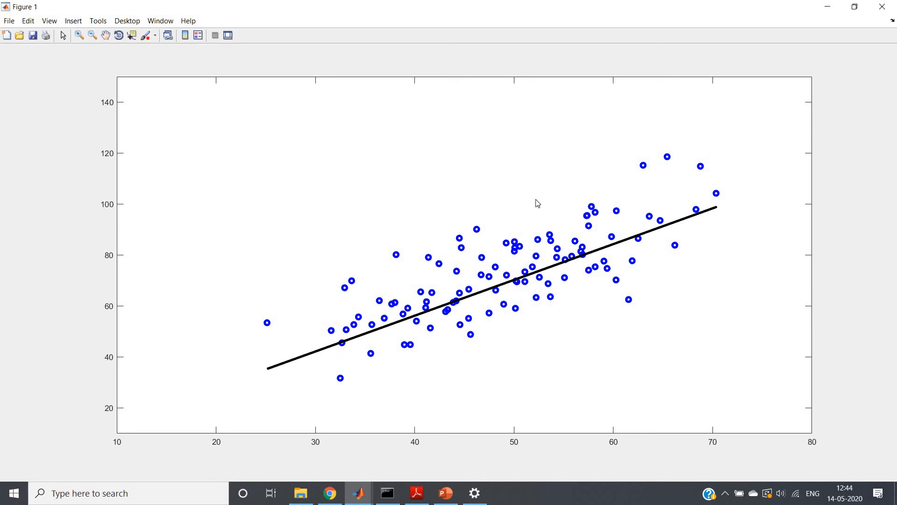
mouse_move(338, 218)
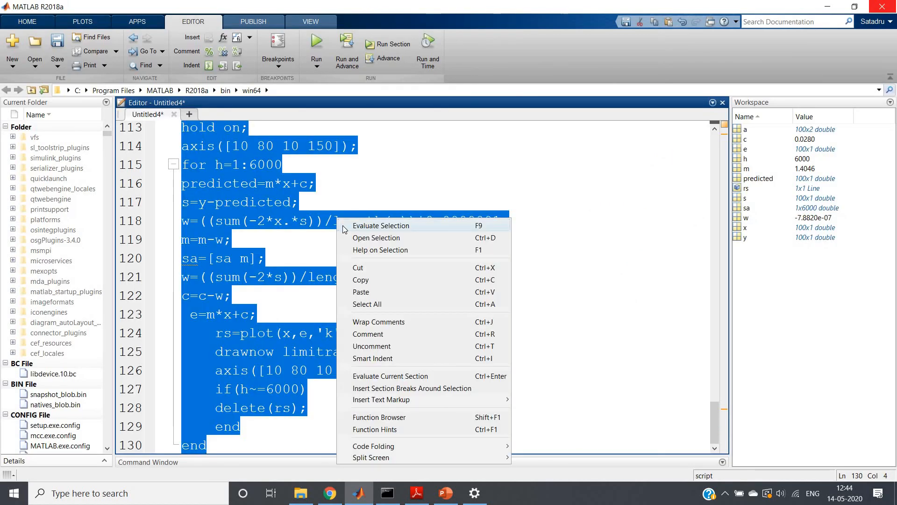
- Evaluate the selected script again so the figure redraws the scatter points for a new fit
click(381, 226)
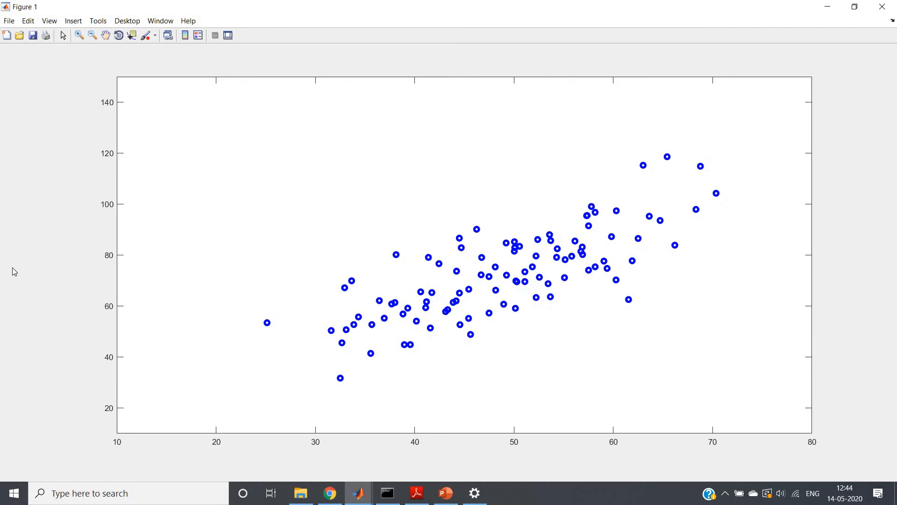